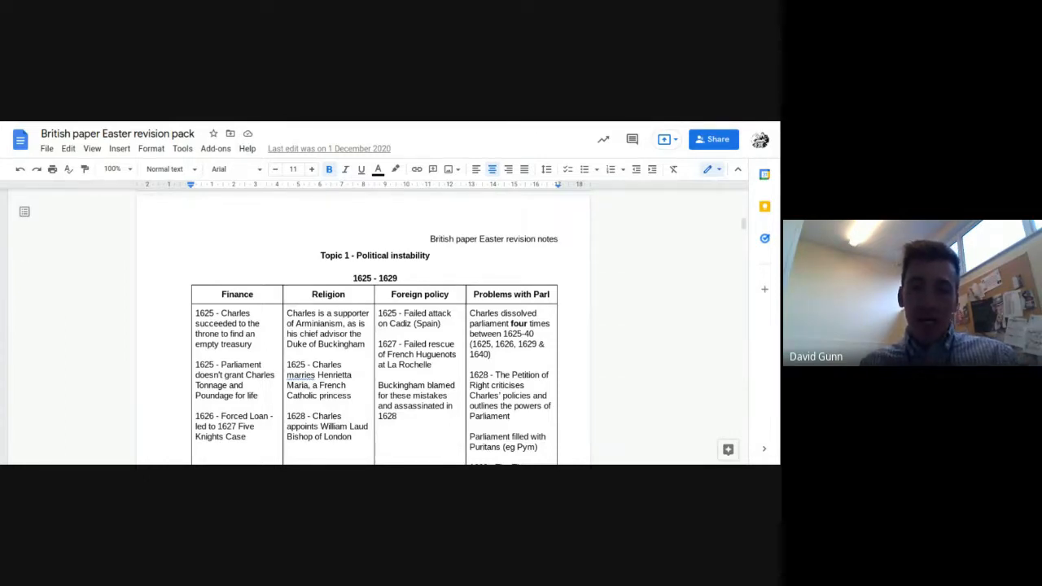
Scroll down to the '1629 - 1640 - personal rule and its failure' table
{"action": "scroll", "scroll_direction": "down", "scroll_amount": 3}
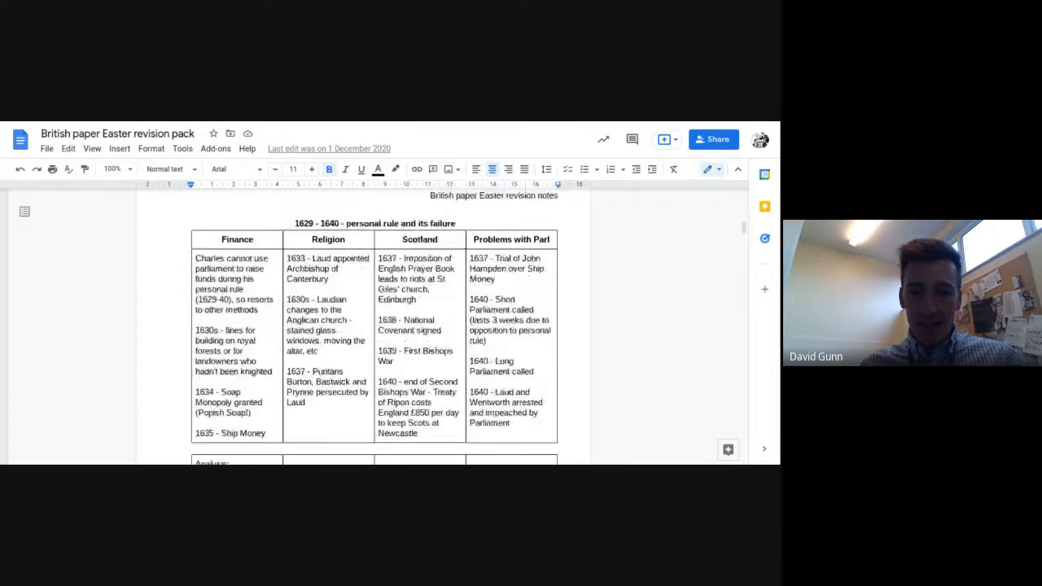
Scroll down to the Linking factors prompt and the handwritten page below it
{"action": "scroll", "scroll_direction": "down", "scroll_amount": 3}
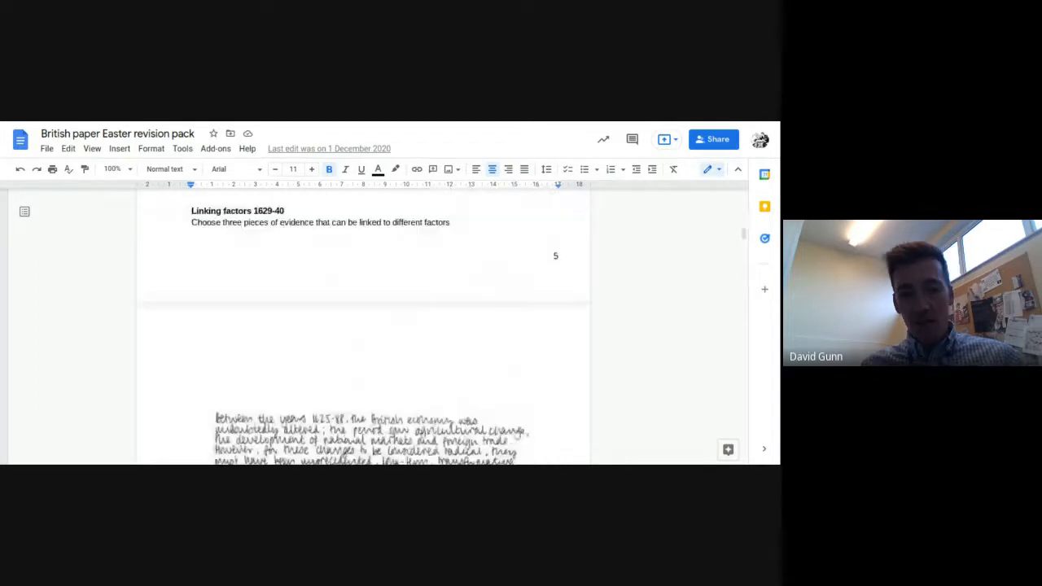
{"action": "scroll", "scroll_direction": "down", "scroll_amount": 3}
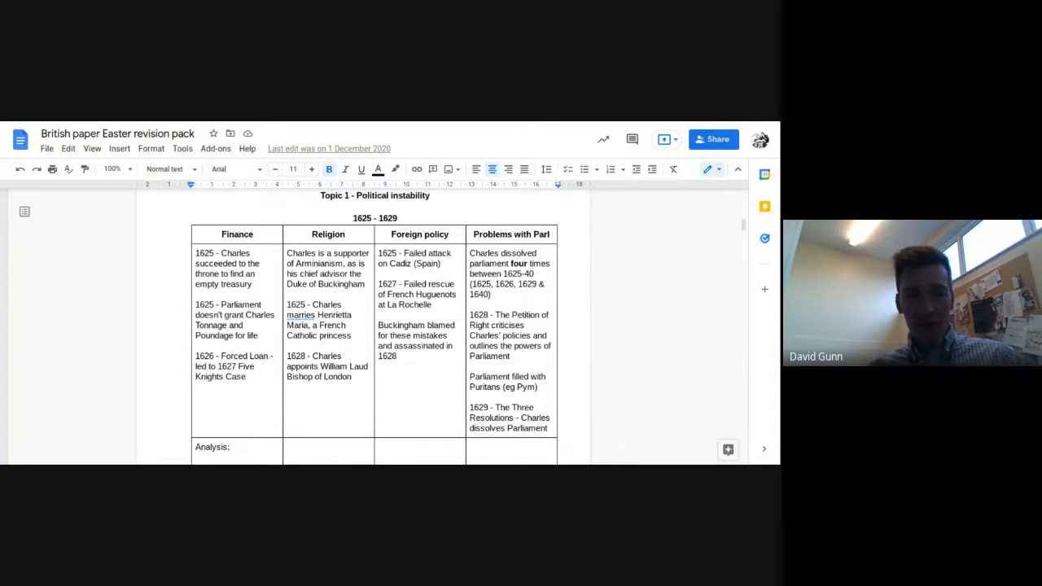
{"action": "mouse_move", "coordinate": [629, 286]}
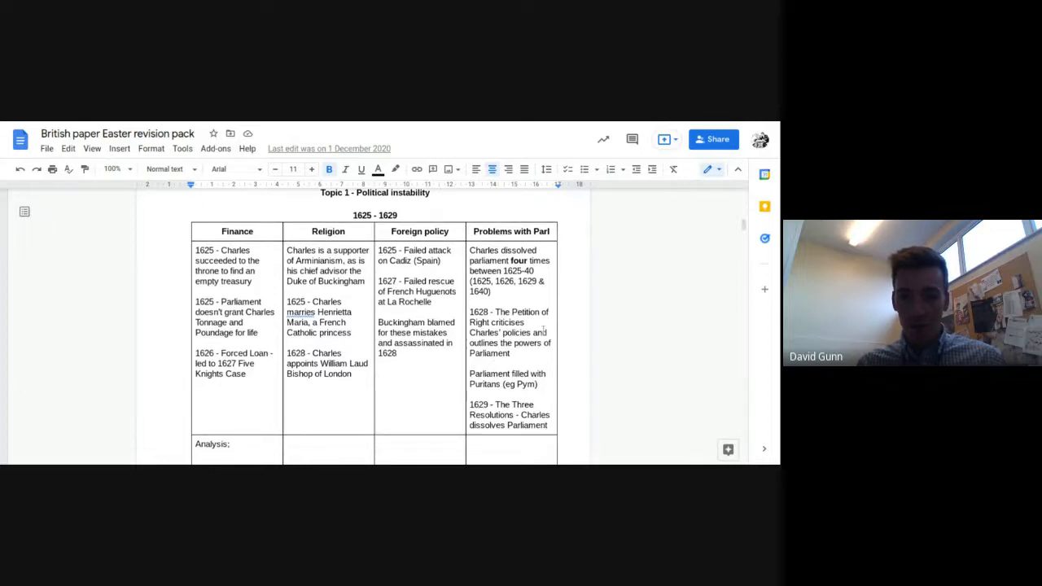
{"action": "scroll", "scroll_direction": "down", "scroll_amount": 3}
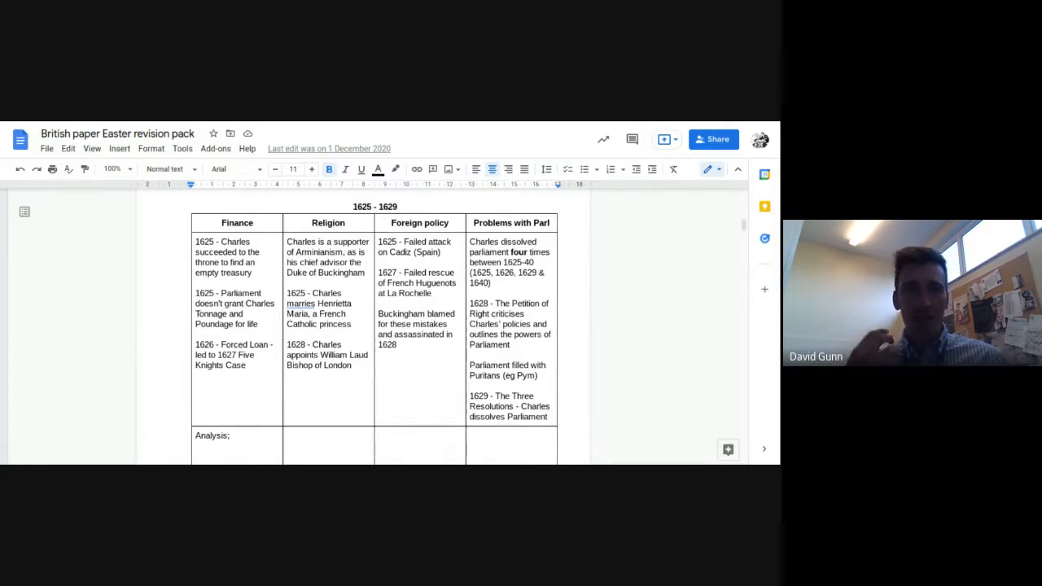
Scroll through the 1625–1629 table, sample questions and Linking factors down to the 1629–1640 table
{"action": "scroll", "scroll_direction": "down", "scroll_amount": 3}
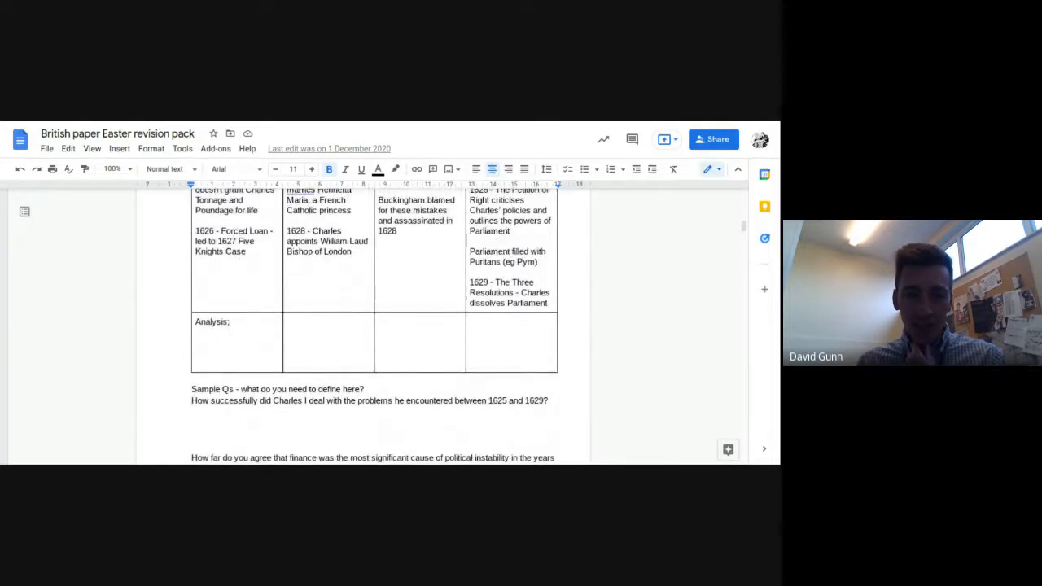
{"action": "scroll", "scroll_direction": "down", "scroll_amount": 3}
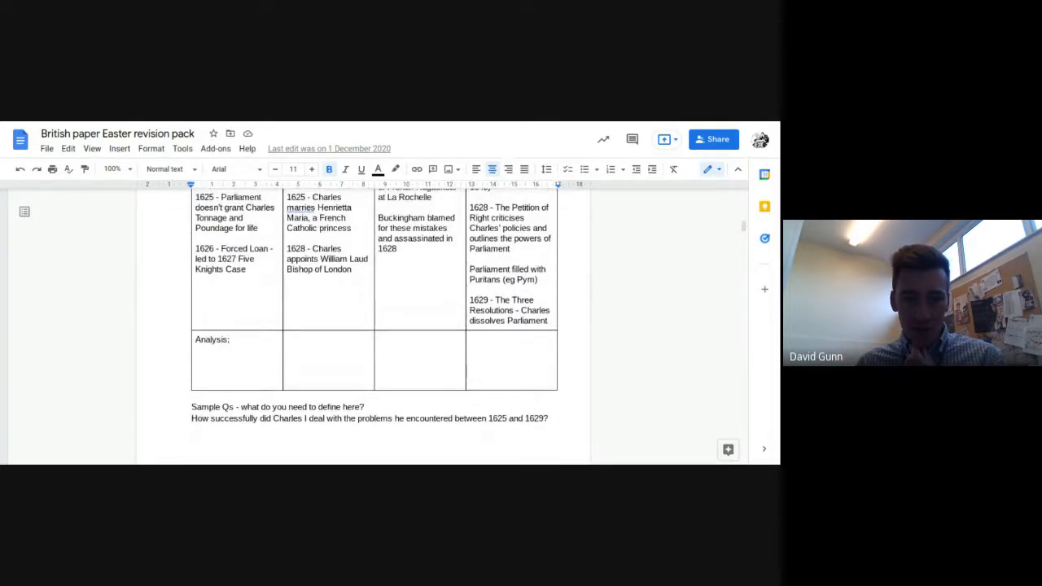
{"action": "scroll", "scroll_direction": "down", "scroll_amount": 3}
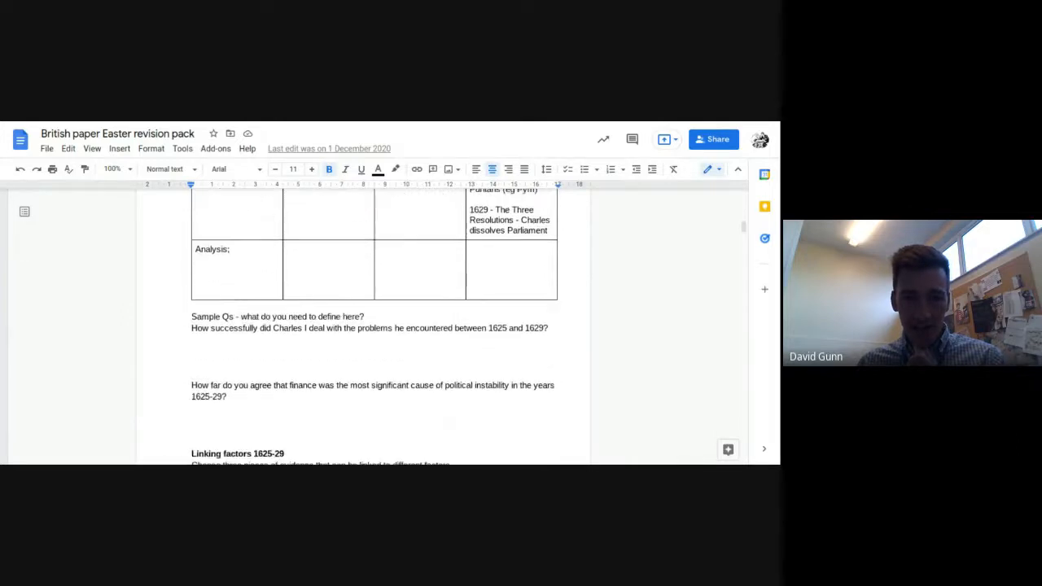
{"action": "scroll", "scroll_direction": "down", "scroll_amount": 3}
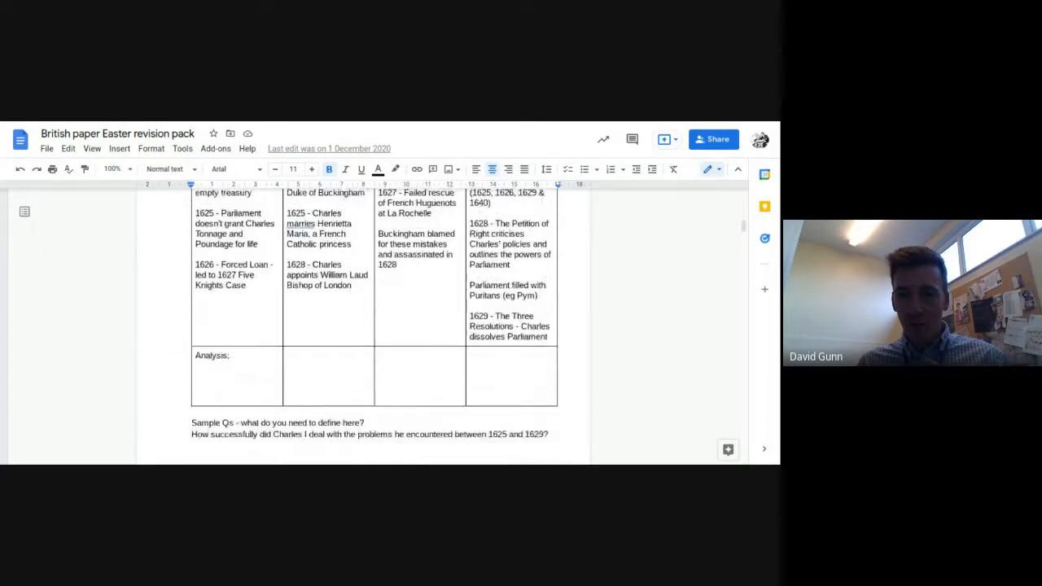
{"action": "scroll", "scroll_direction": "down", "scroll_amount": 3}
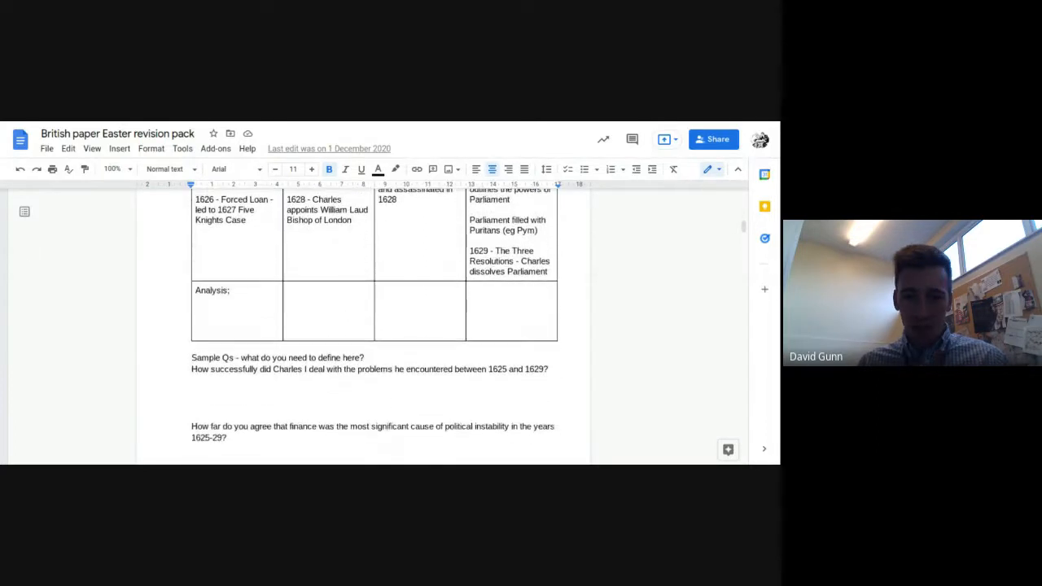
{"action": "scroll", "scroll_direction": "down", "scroll_amount": 3}
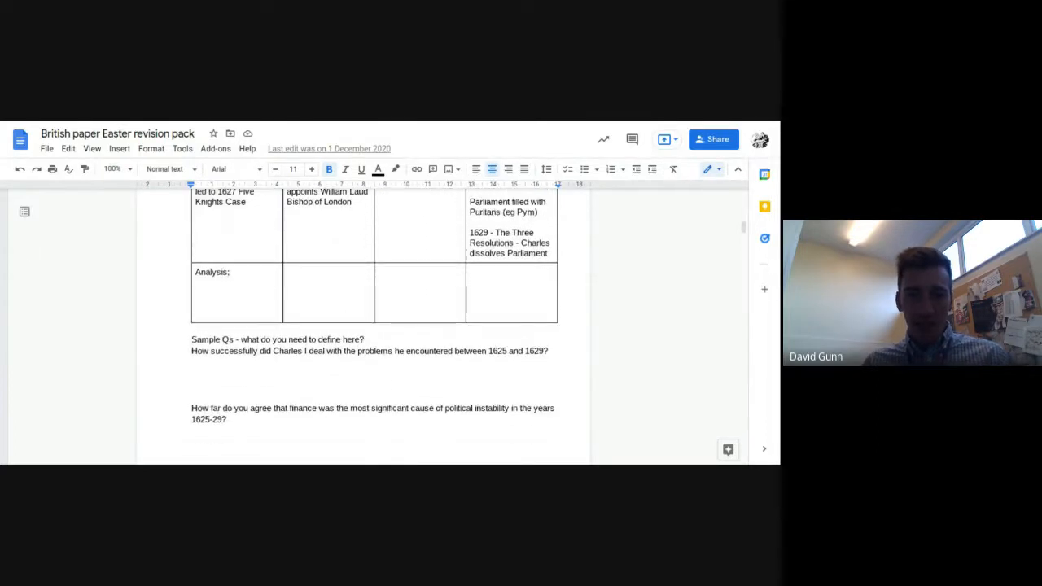
{"action": "scroll", "scroll_direction": "down", "scroll_amount": 3}
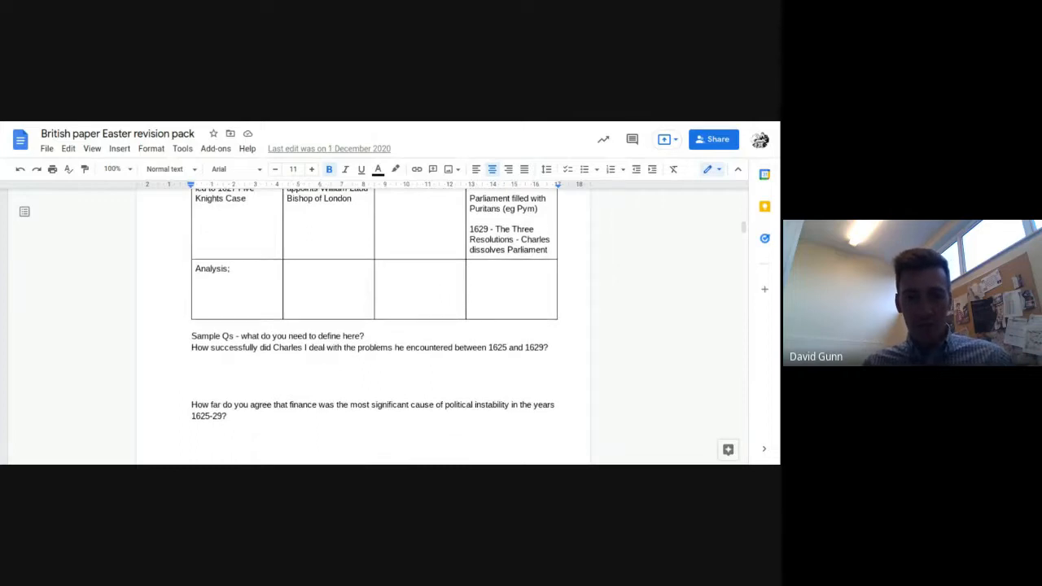
{"action": "scroll", "scroll_direction": "down", "scroll_amount": 3}
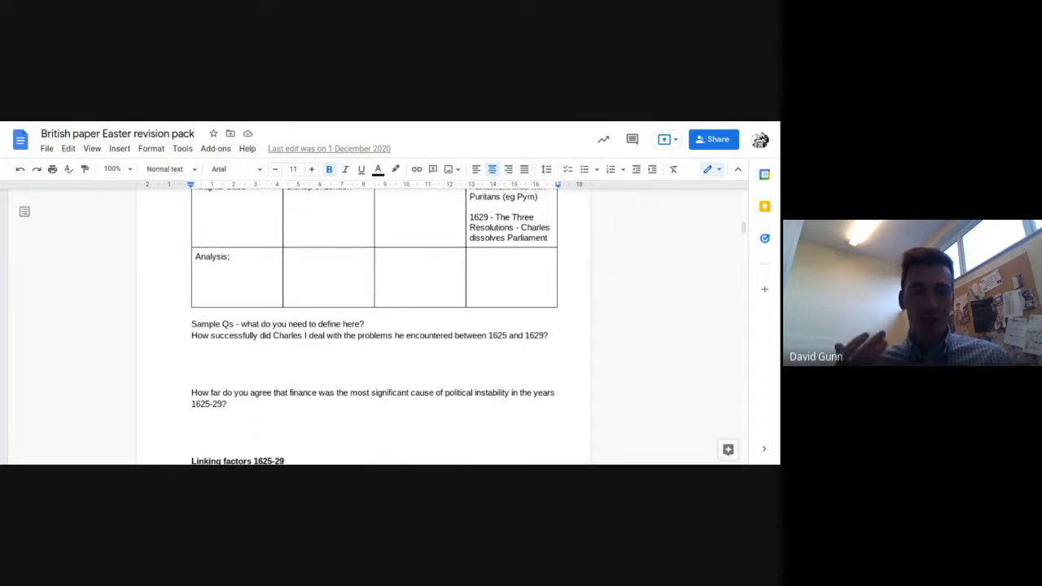
{"action": "scroll", "scroll_direction": "down", "scroll_amount": 3}
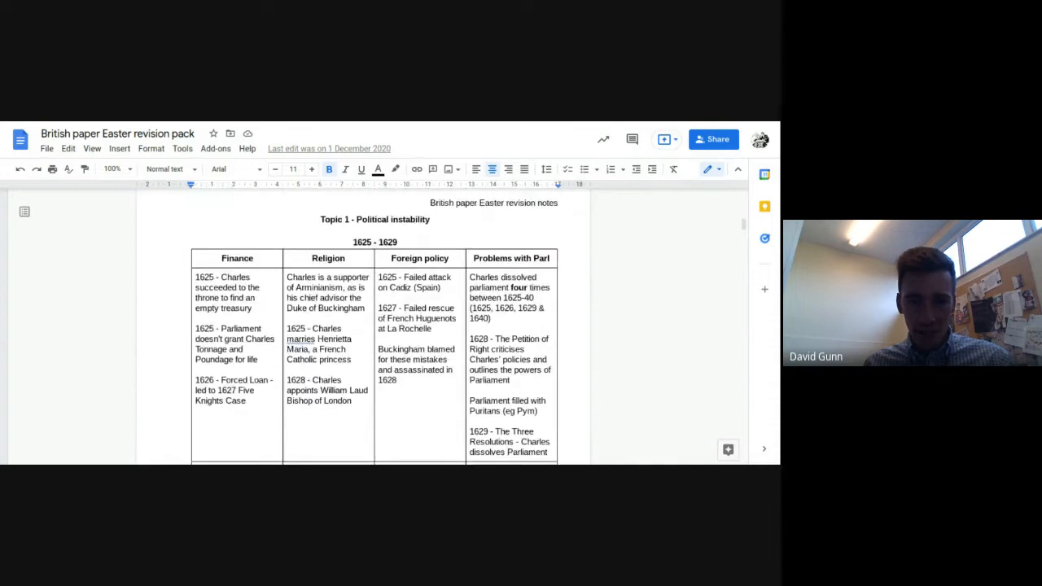
{"action": "scroll", "scroll_direction": "down", "scroll_amount": 3}
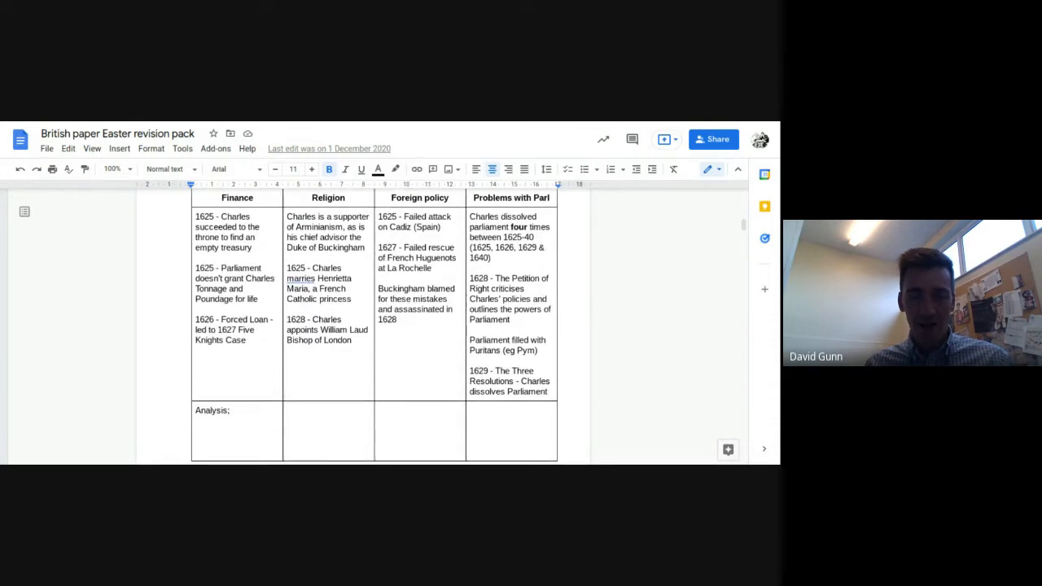
{"action": "scroll", "scroll_direction": "down", "scroll_amount": 3}
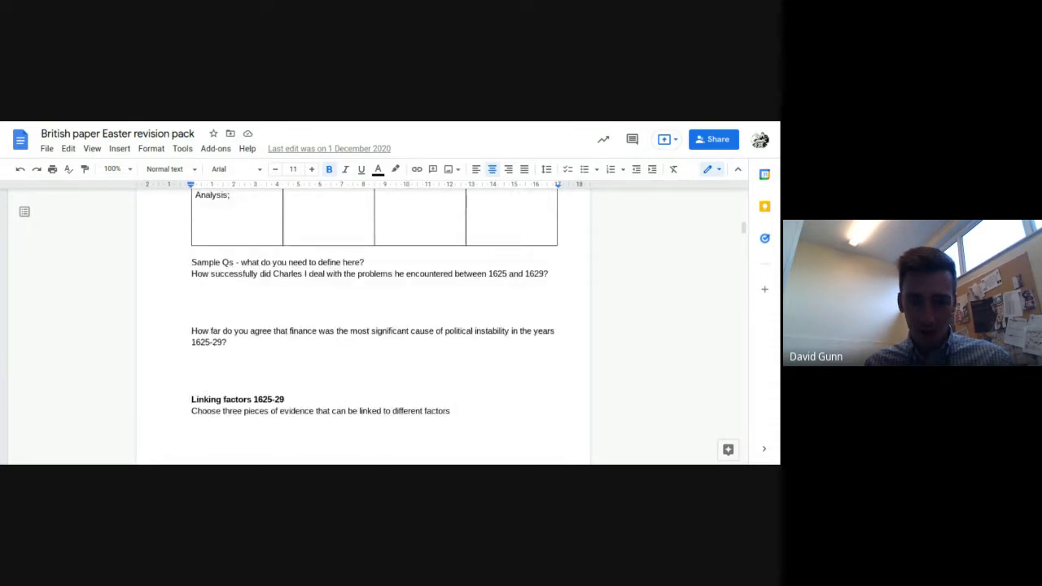
{"action": "scroll", "scroll_direction": "down", "scroll_amount": 3}
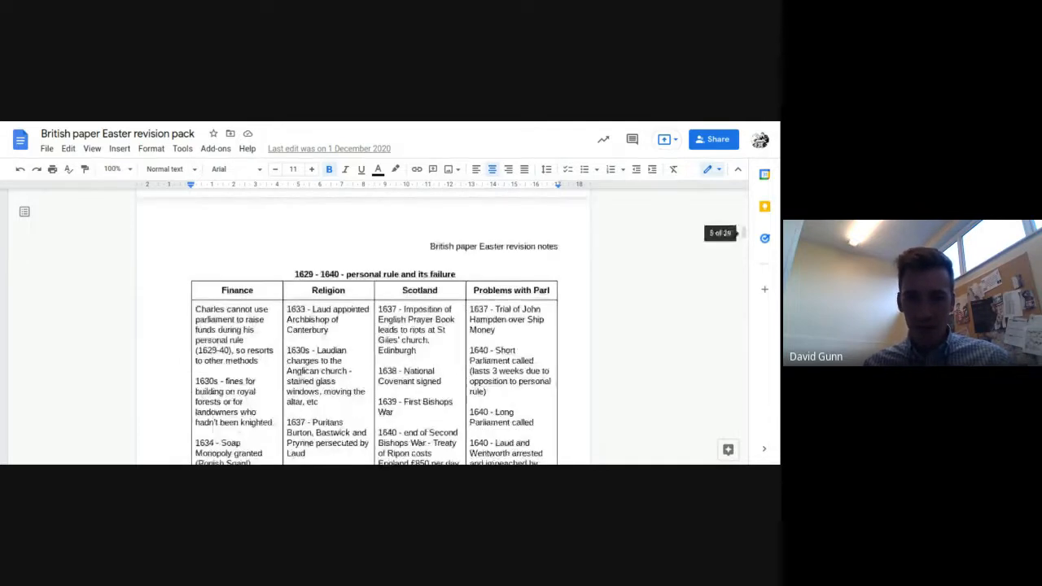
Scroll to show the full 1629–1640 table through Ship Money and the Long Parliament
{"action": "scroll", "scroll_direction": "down", "scroll_amount": 3}
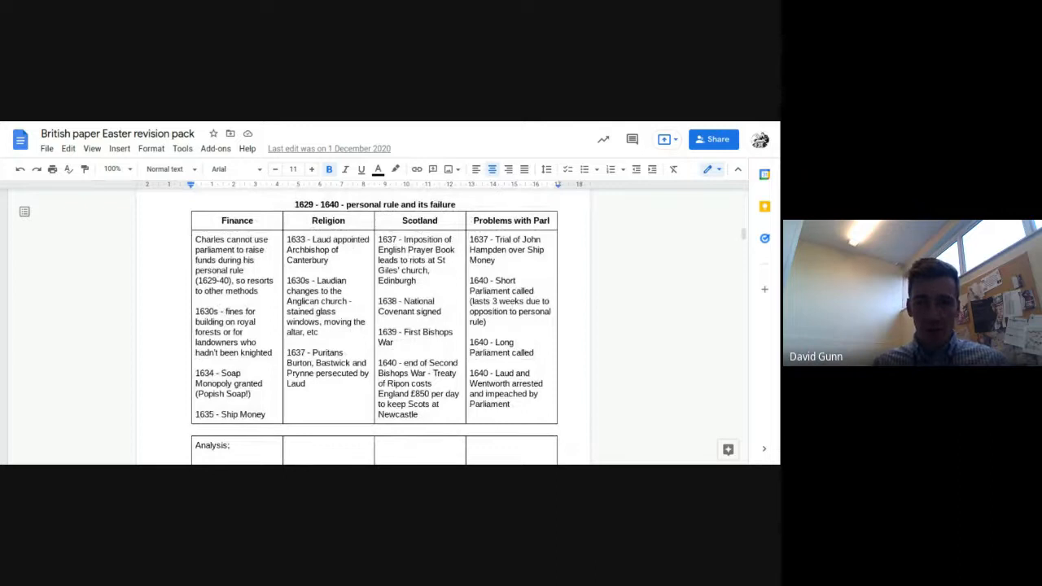
{"action": "scroll", "scroll_direction": "down", "scroll_amount": 3}
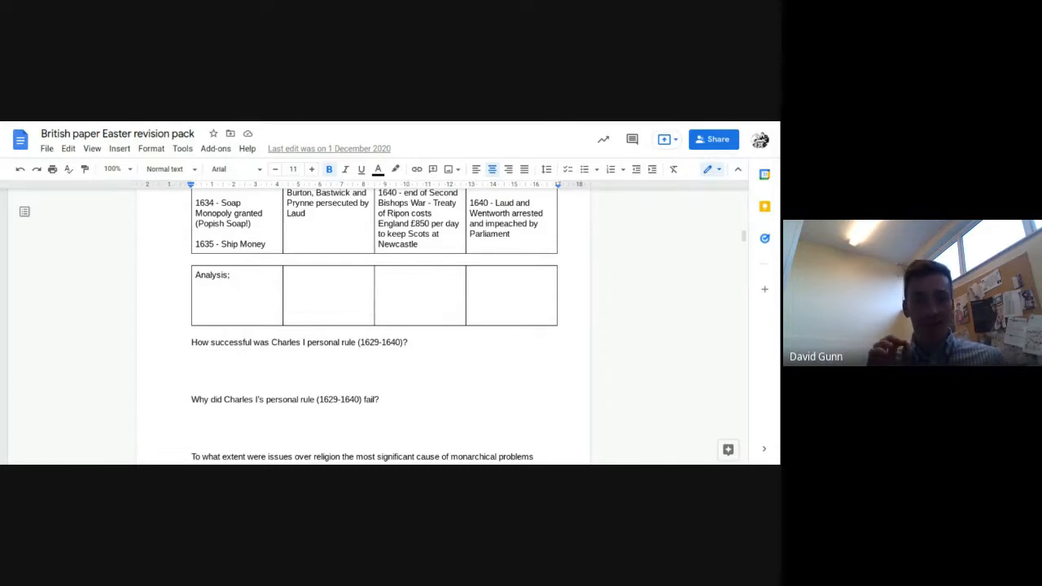
{"action": "scroll", "scroll_direction": "down", "scroll_amount": 3}
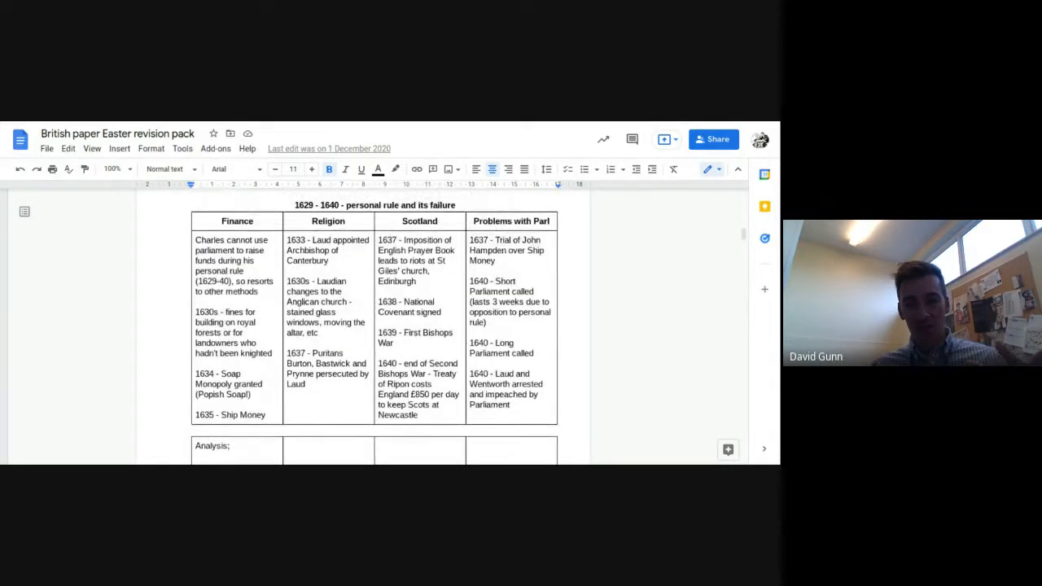
{"action": "scroll", "scroll_direction": "down", "scroll_amount": 3}
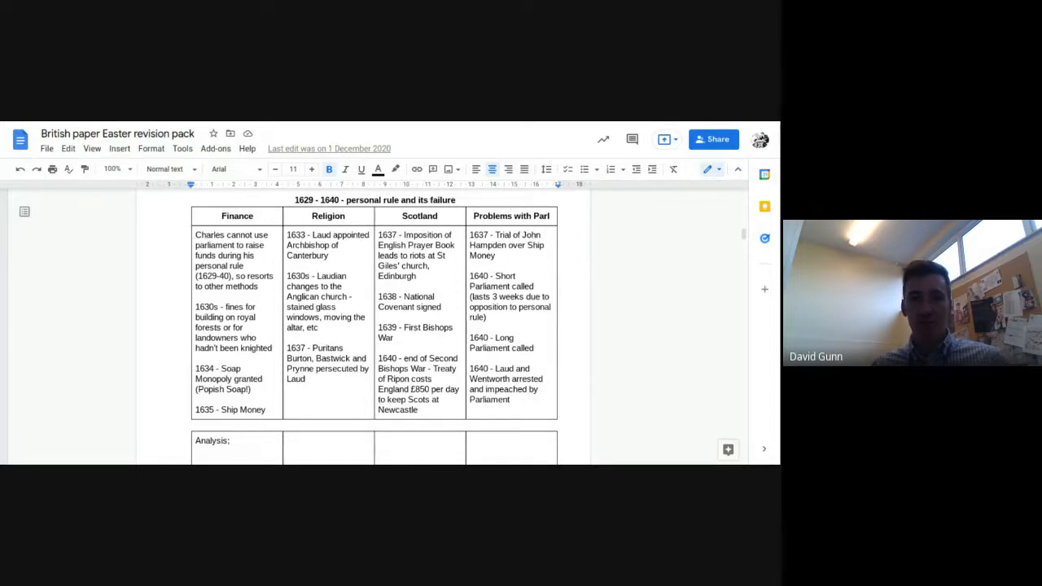
{"action": "scroll", "scroll_direction": "down", "scroll_amount": 3}
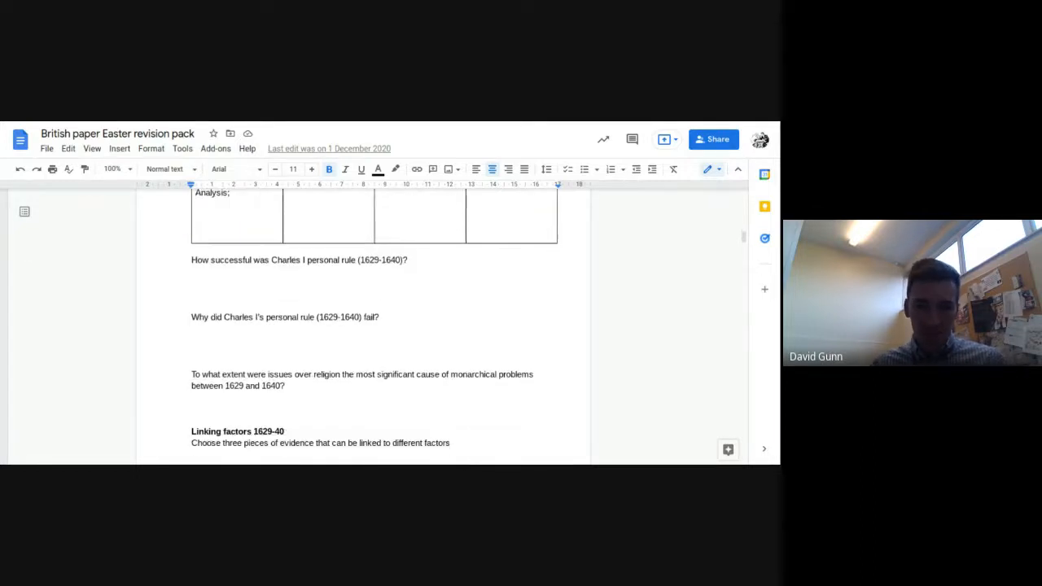
{"action": "scroll", "scroll_direction": "down", "scroll_amount": 3}
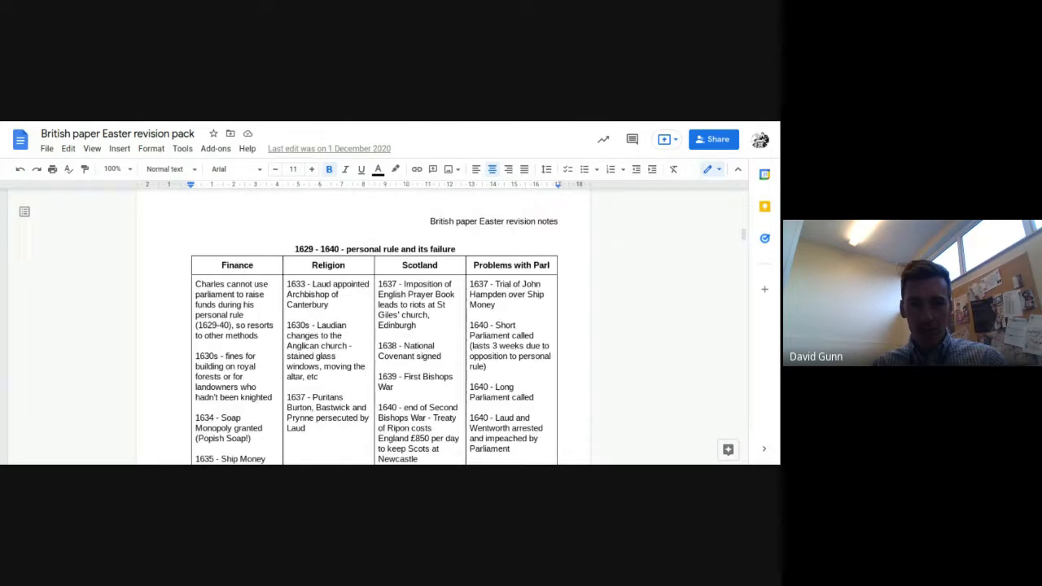
{"action": "scroll", "scroll_direction": "down", "scroll_amount": 3}
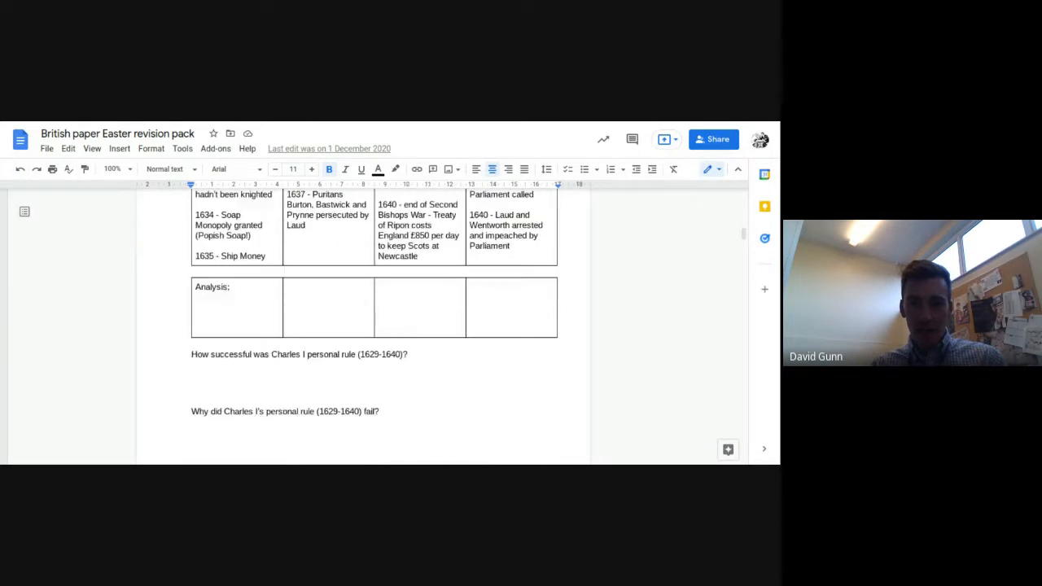
Scroll down to the '1640 - 1649 - The failure of compromise' table
{"action": "scroll", "scroll_direction": "down", "scroll_amount": 3}
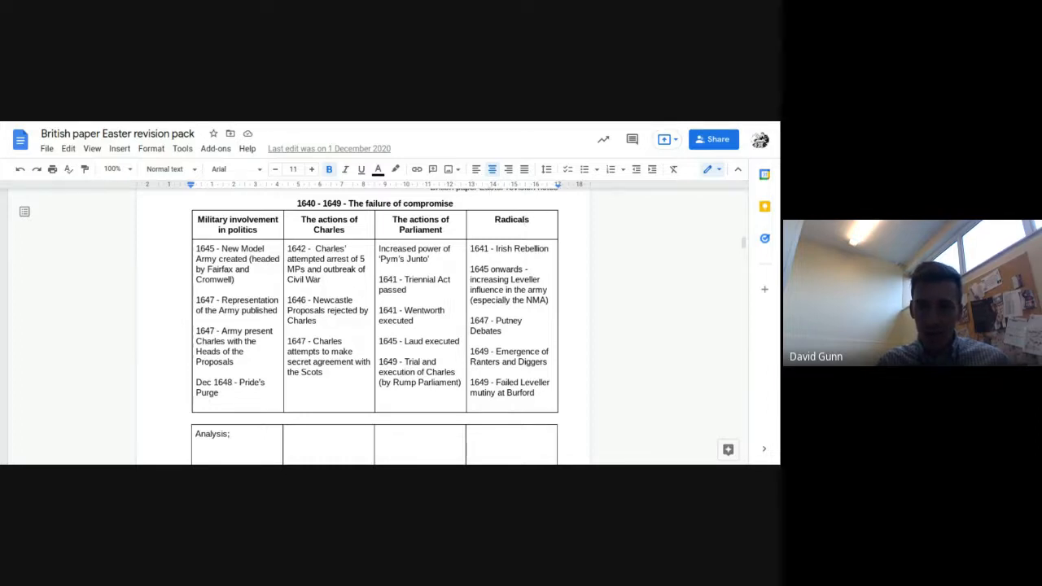
Extend the fourth column heading to read 'Radicals / internal threats'
{"action": "left_click", "coordinate": [196, 247]}
{"action": "type", "text": " / interna"}
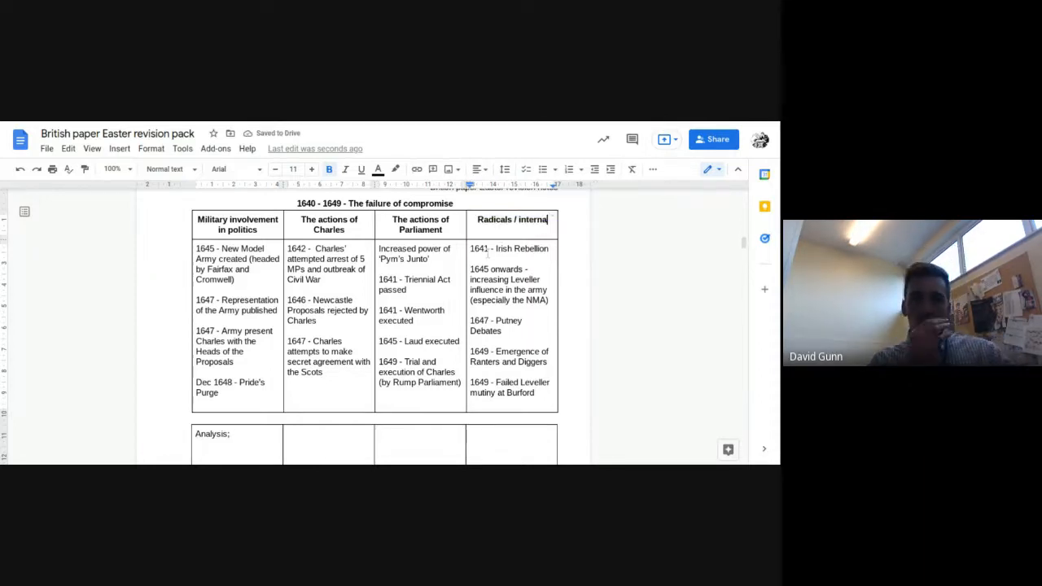
{"action": "type", "text": "threats"}
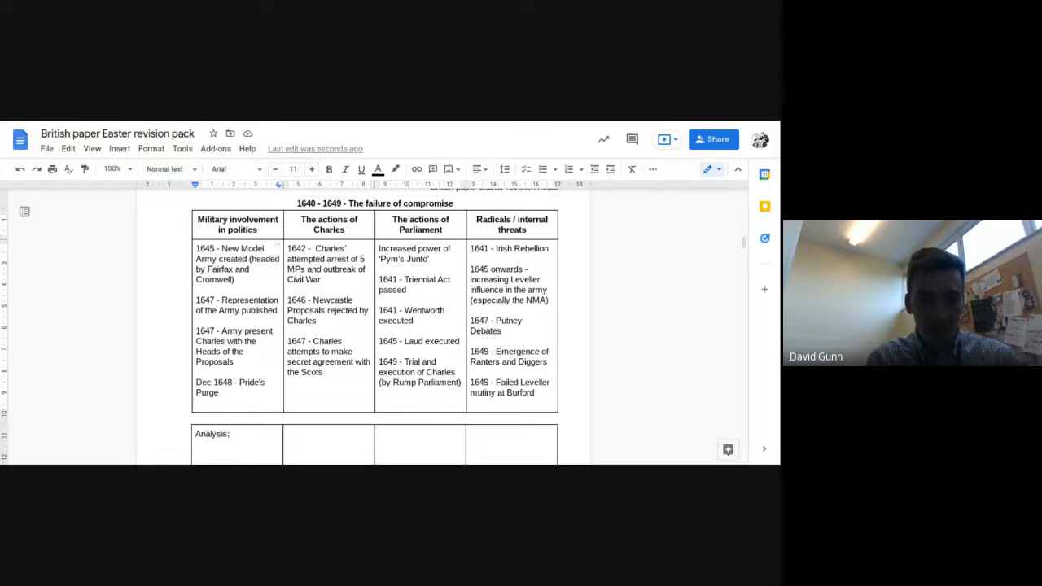
Append '- leads to trial and execution' to the Dec 1648 Pride's Purge entry
{"action": "type", "text": "- leads to"}
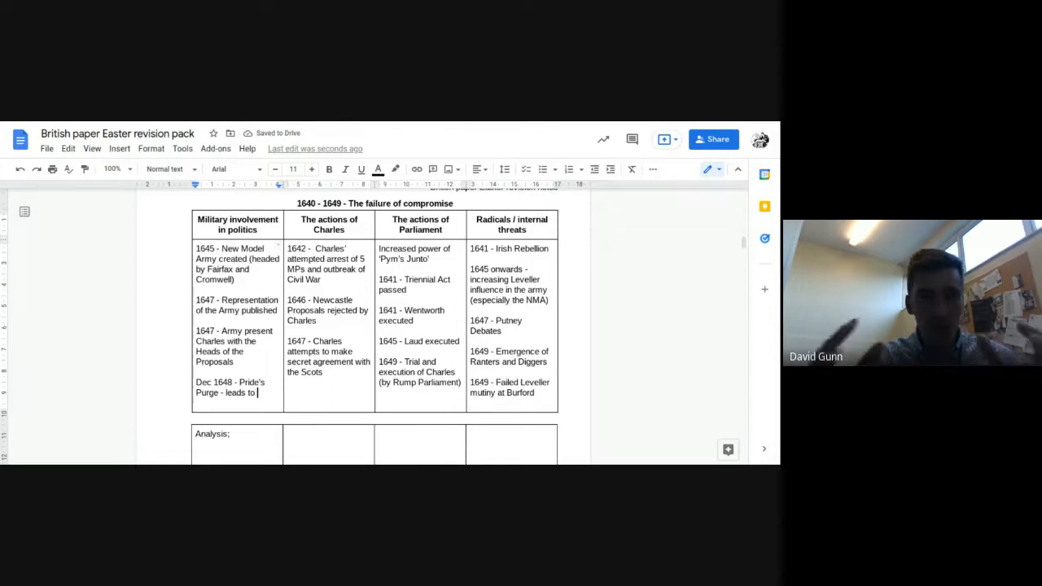
{"action": "type", "text": "trial"}
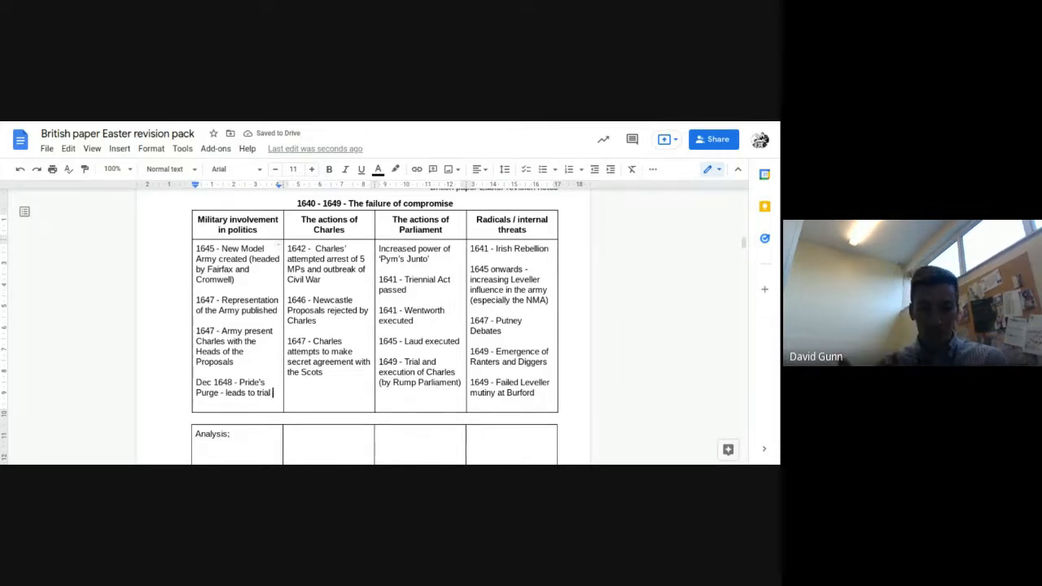
{"action": "type", "text": "and execution of Cl"}
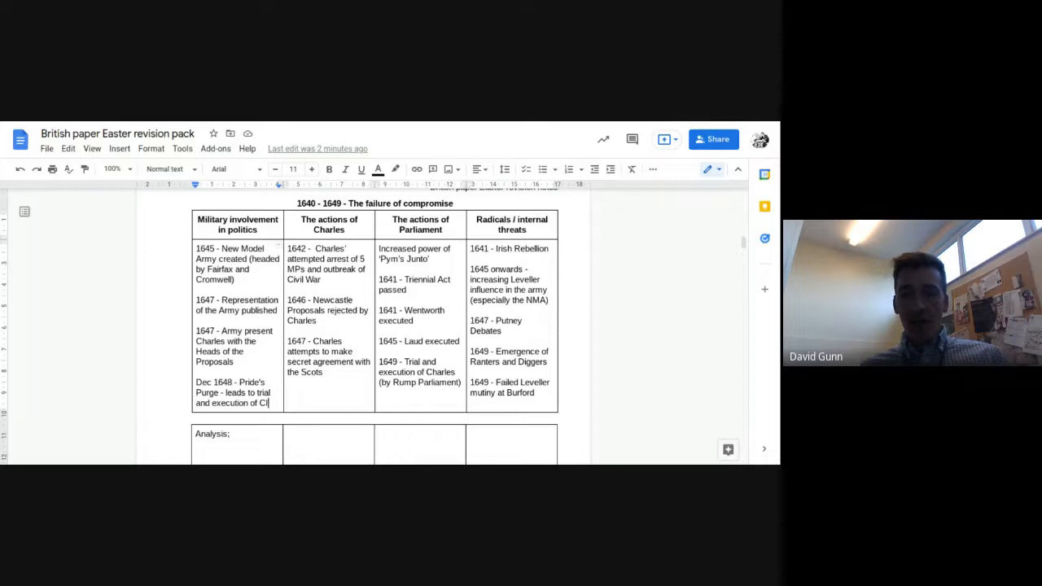
Click elsewhere in the 1640–1649 table to leave the Pride's Purge cell
{"action": "left_click", "coordinate": [416, 443]}
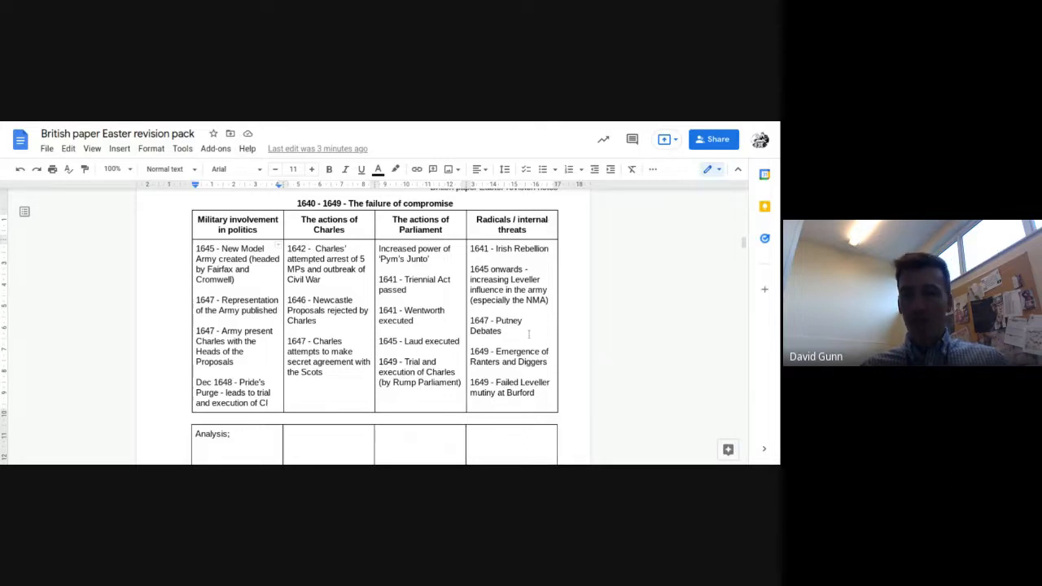
{"action": "scroll", "scroll_direction": "down", "scroll_amount": 3}
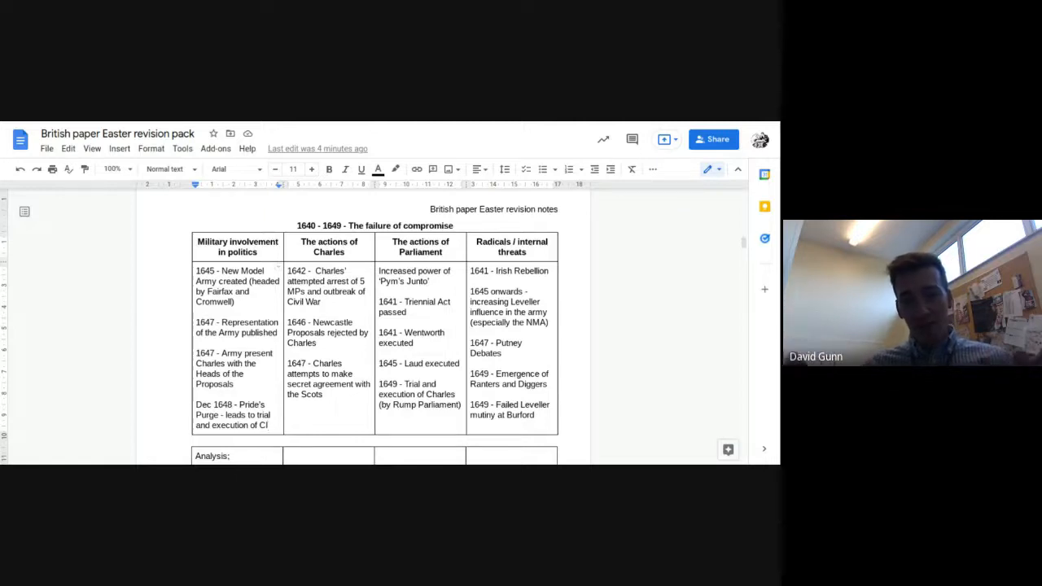
{"action": "scroll", "scroll_direction": "down", "scroll_amount": 3}
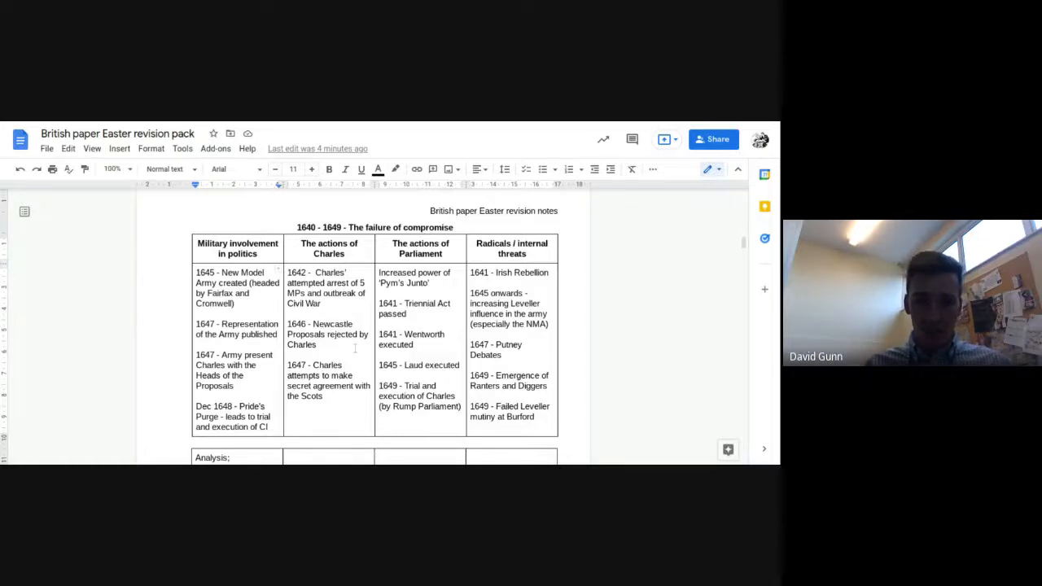
{"action": "scroll", "scroll_direction": "down", "scroll_amount": 3}
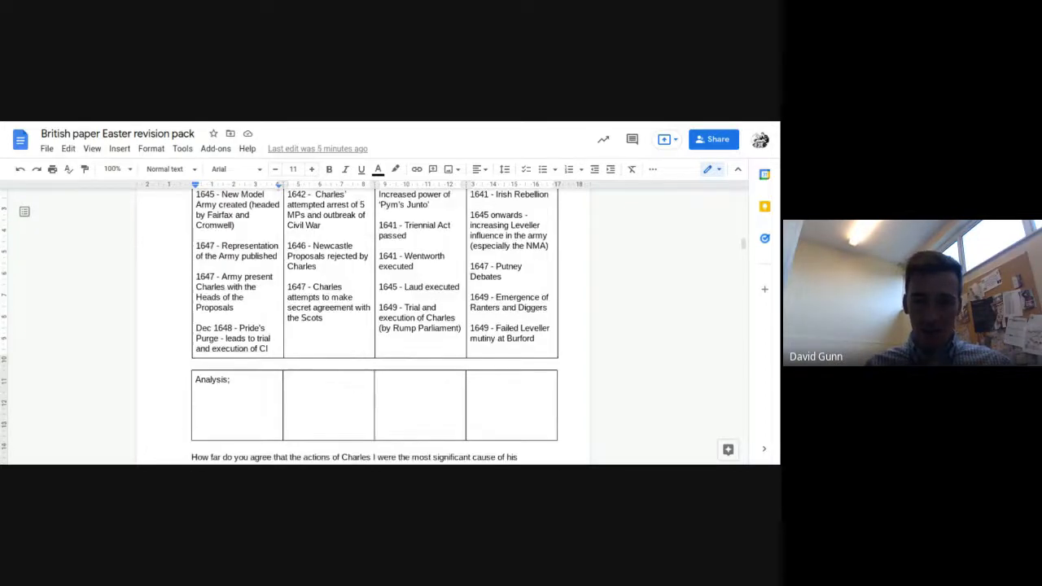